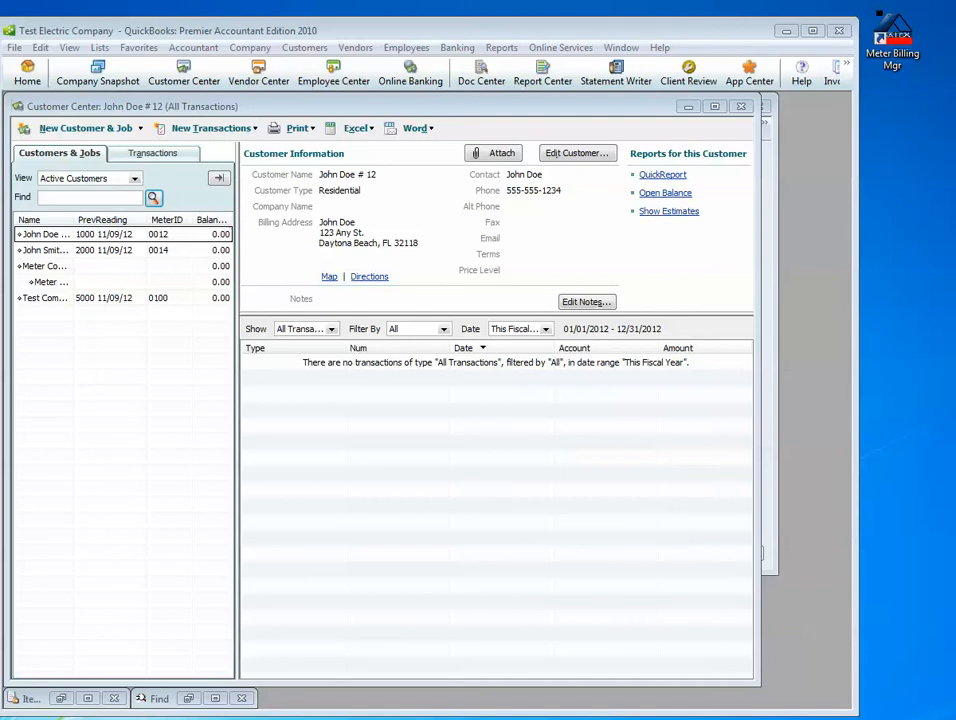
mouse_move(892, 90)
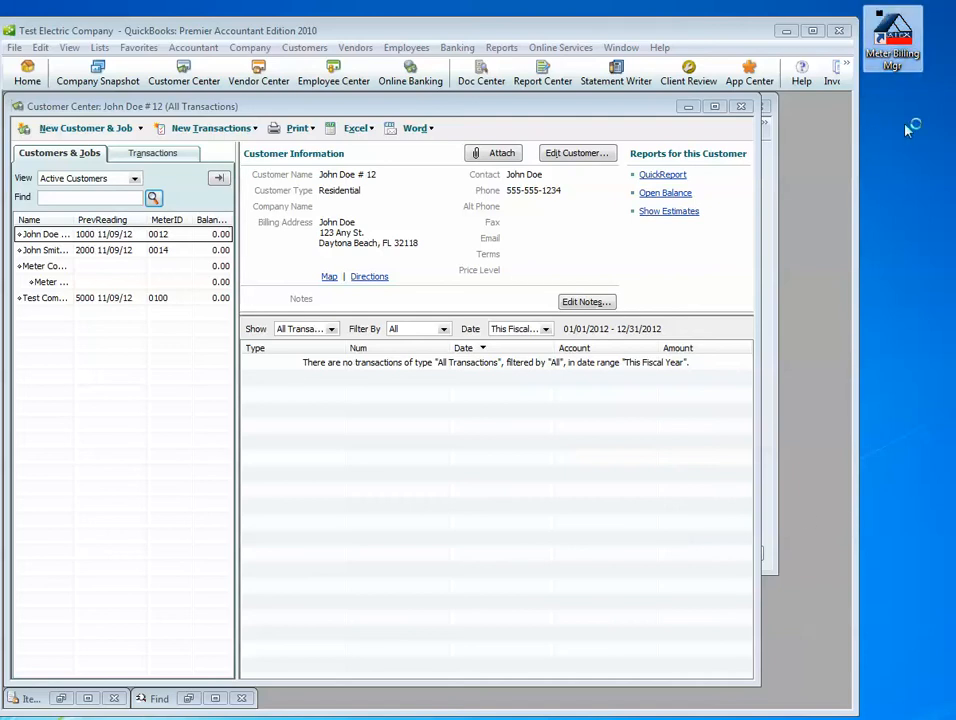
Step: Bring up the Item List showing the electric, water and surcharge service items
left_click(892, 40)
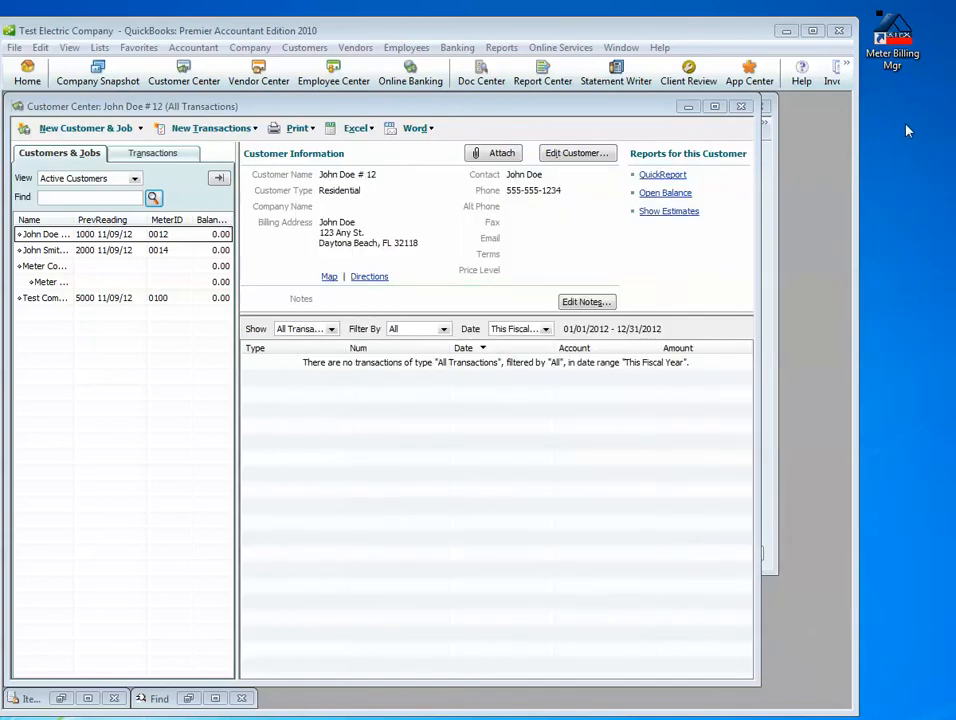
mouse_move(44, 330)
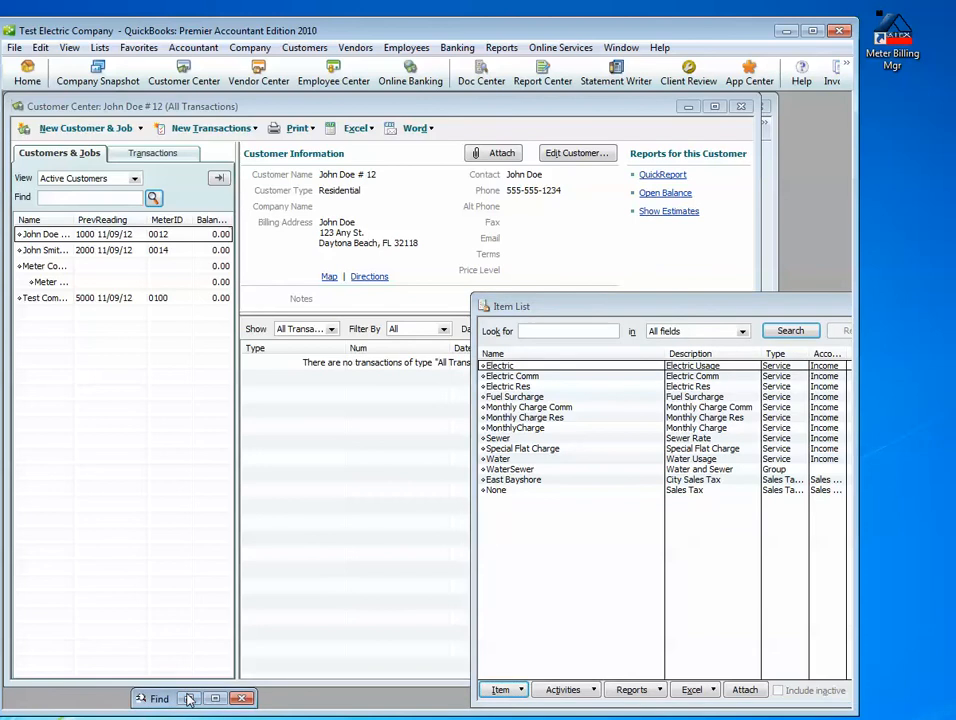
Step: Switch from the Item List to the Readings.xls spreadsheet of member readings
left_click(158, 698)
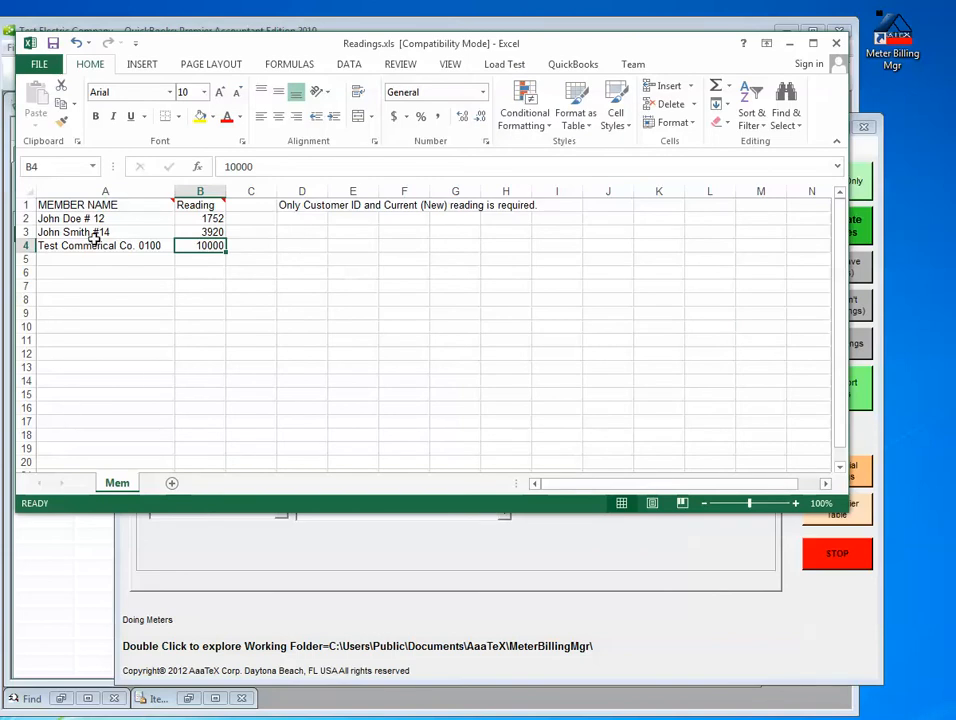
Step: Check the John Smith #14 member name cell, then return to QuickBooks
left_click(104, 192)
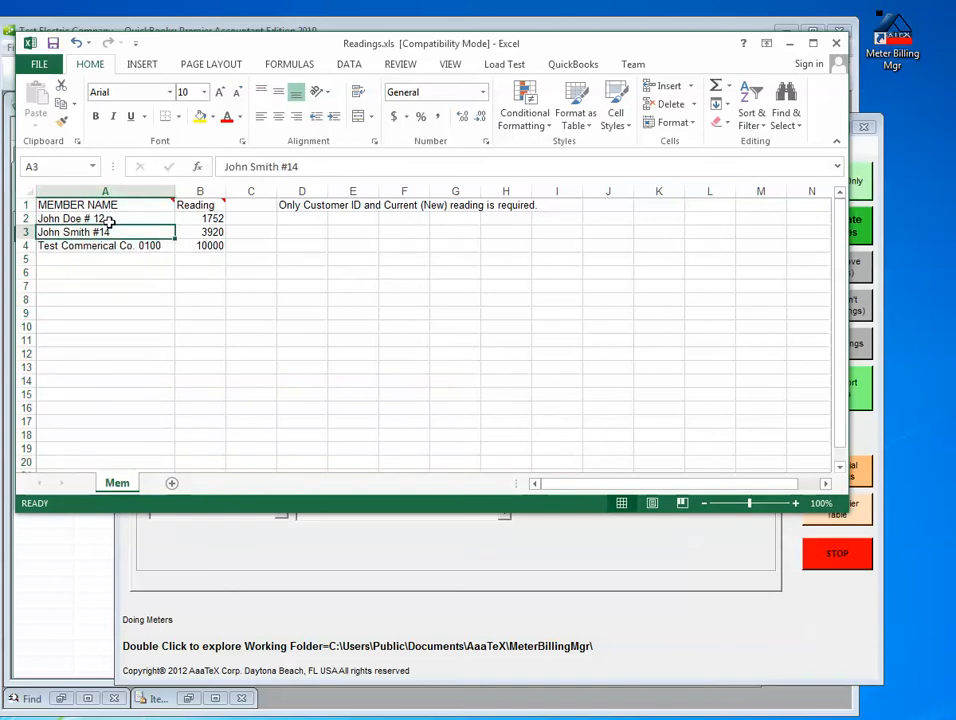
left_click(200, 192)
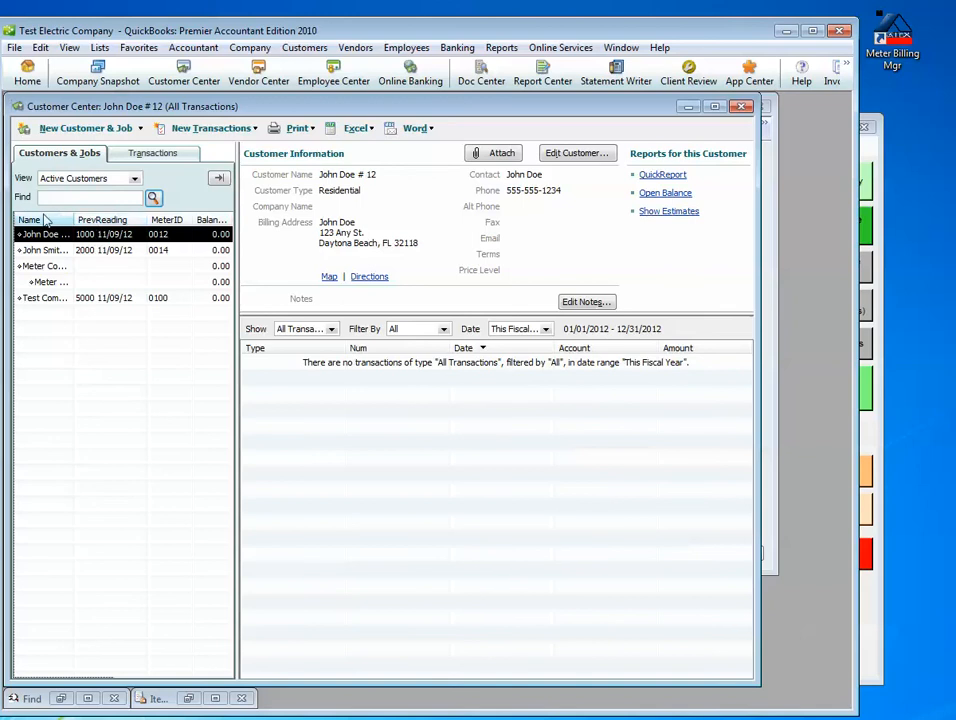
Step: Review the customer list's Customize Columns setup (previous reading, meter ID) and close it unchanged
right_click(42, 232)
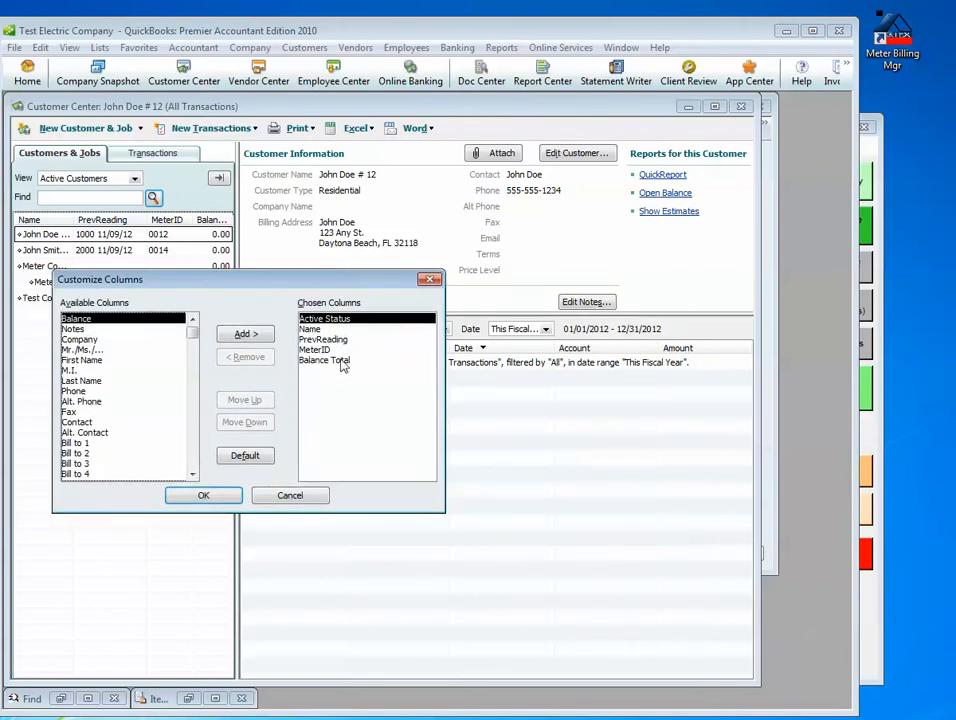
left_click(204, 496)
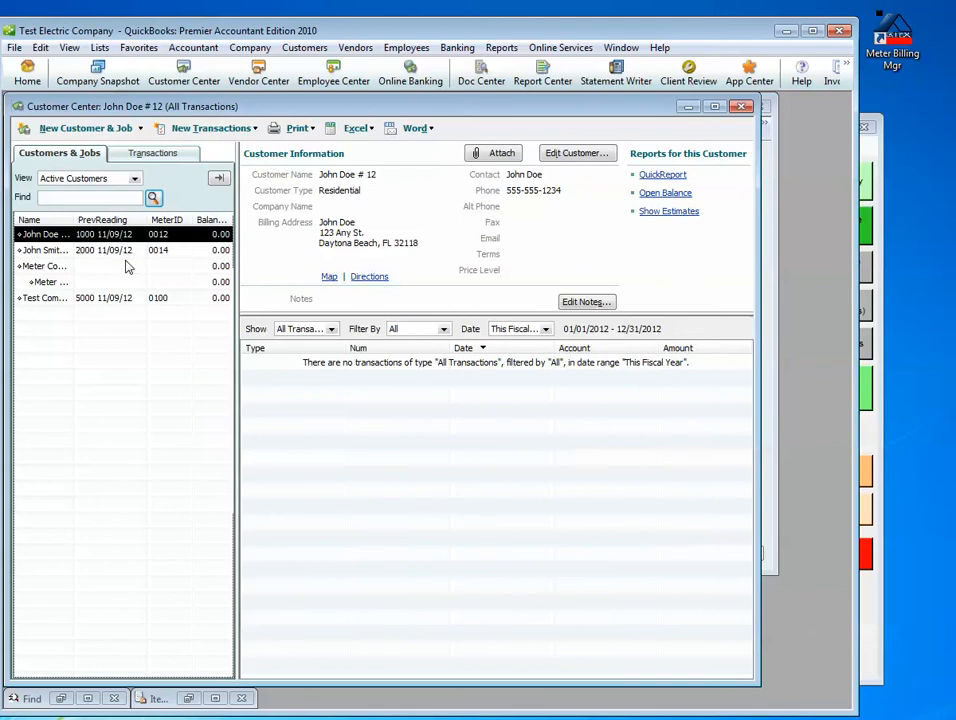
mouse_move(164, 302)
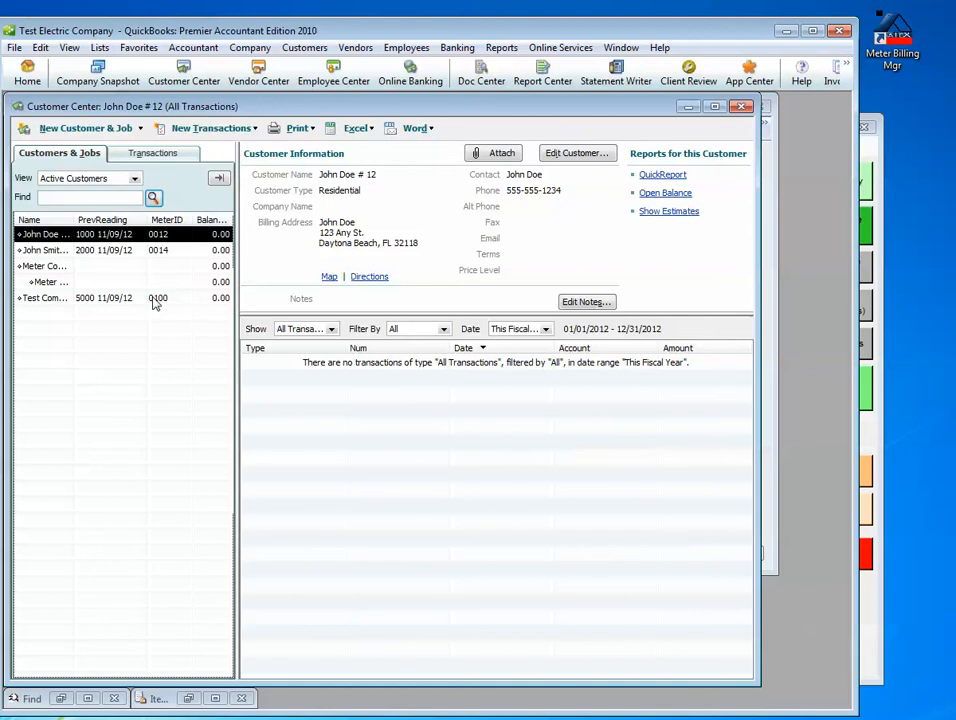
mouse_move(152, 296)
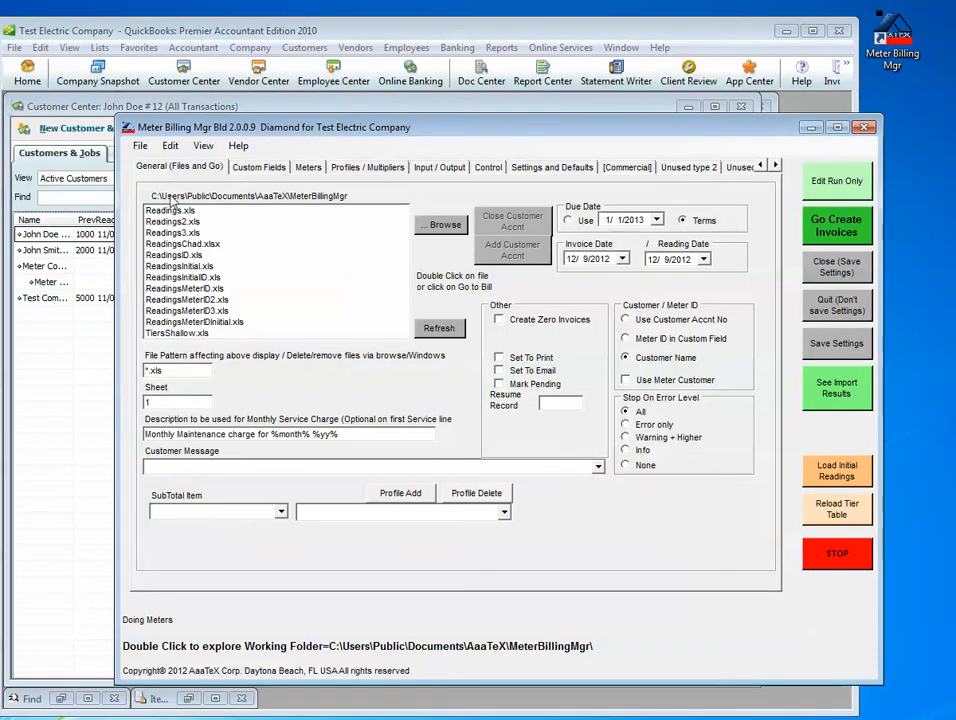
Step: Select Readings.xls and run an Edit Run Only trial, confirming both prompts
left_click(170, 210)
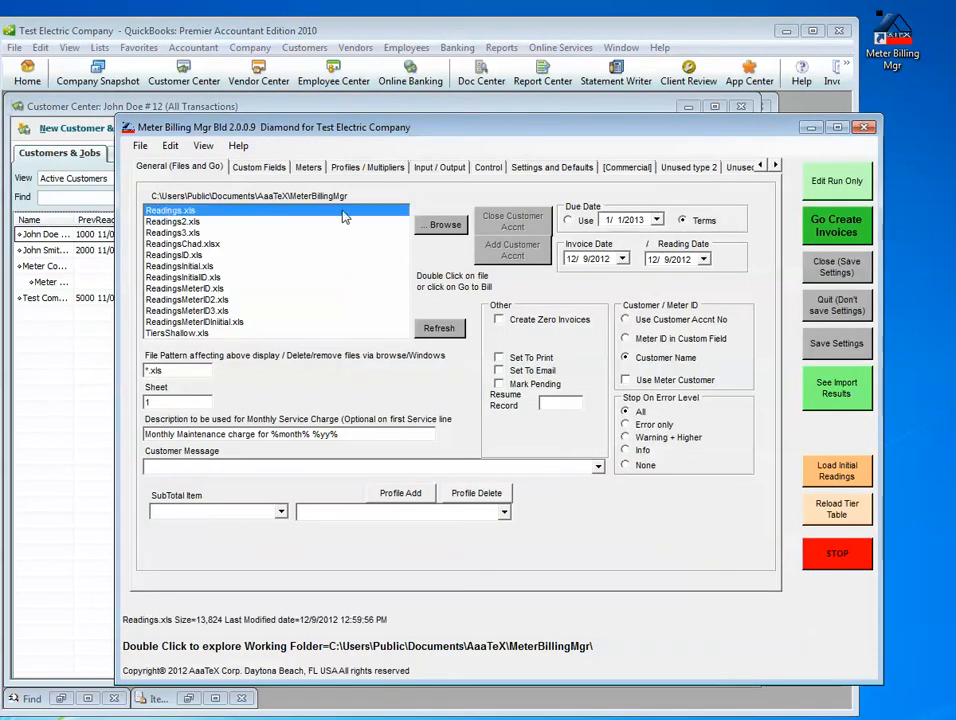
left_click(836, 180)
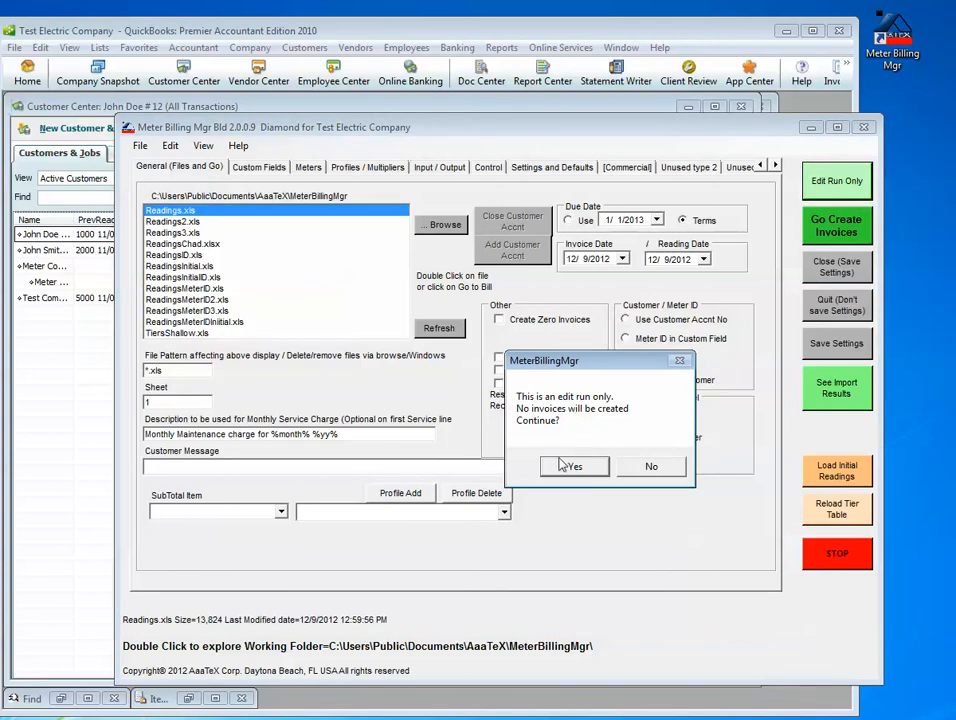
left_click(574, 466)
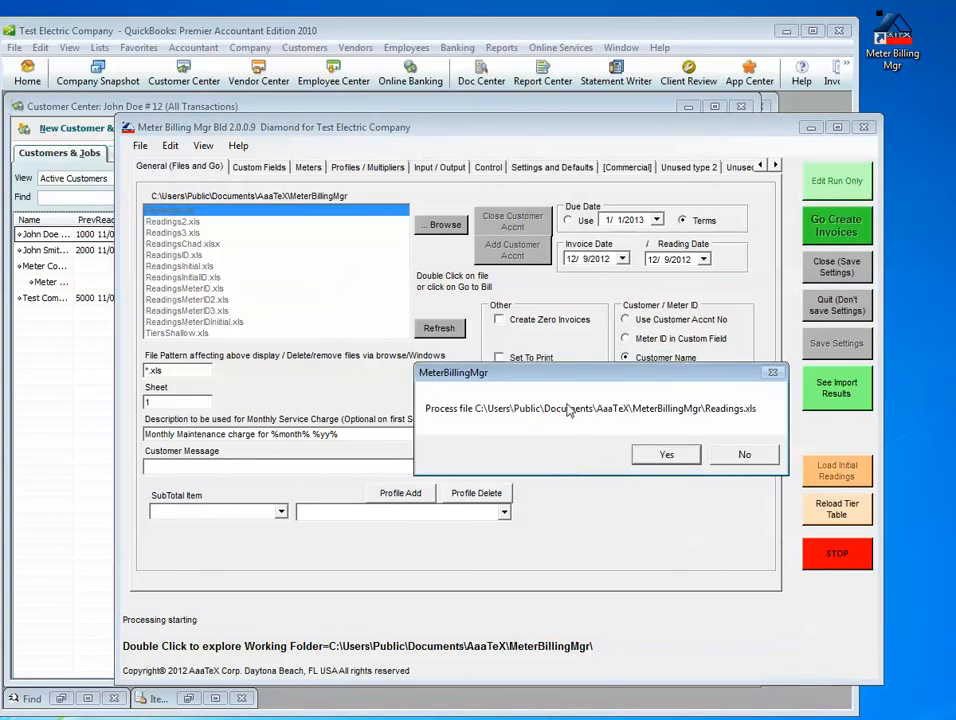
left_click(666, 454)
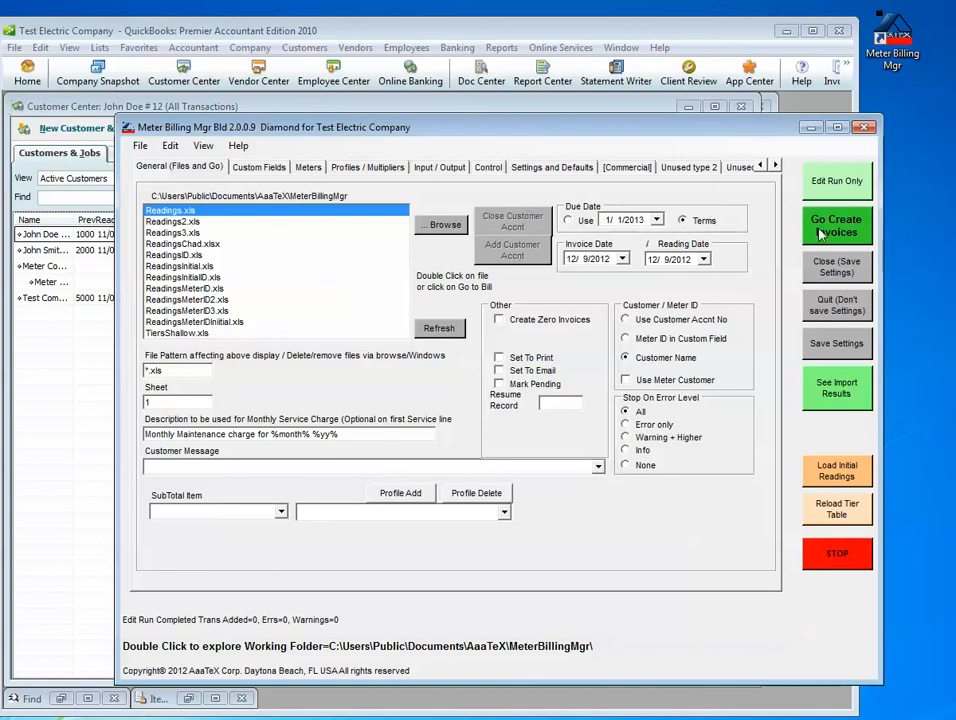
Step: Create QuickBooks invoices from Readings.xls with Go Create Invoices, confirming the prompt
left_click(836, 224)
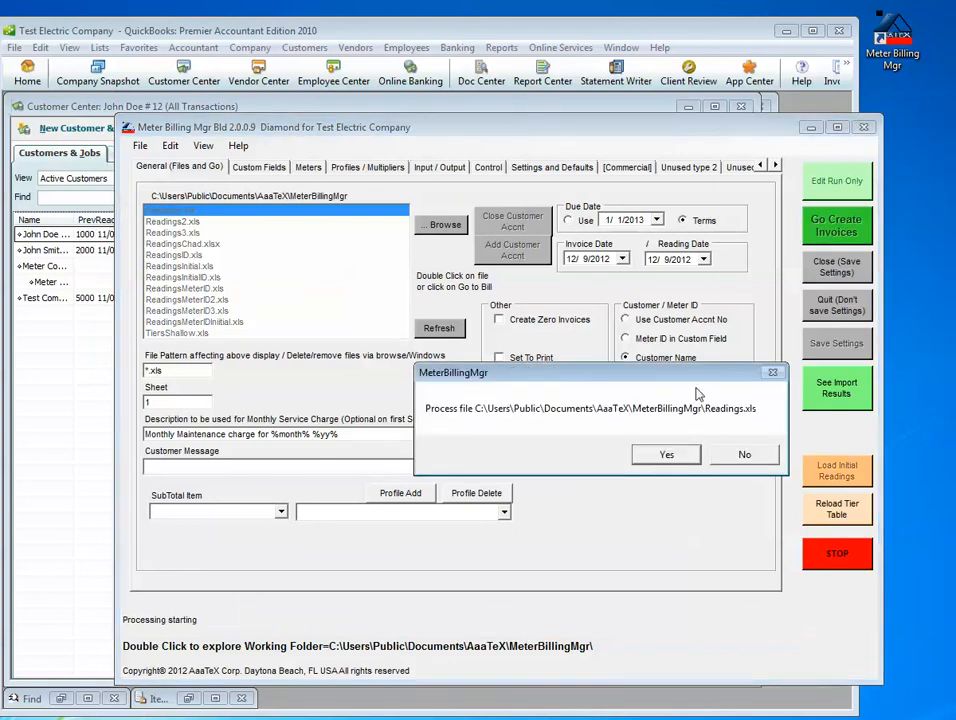
left_click(666, 454)
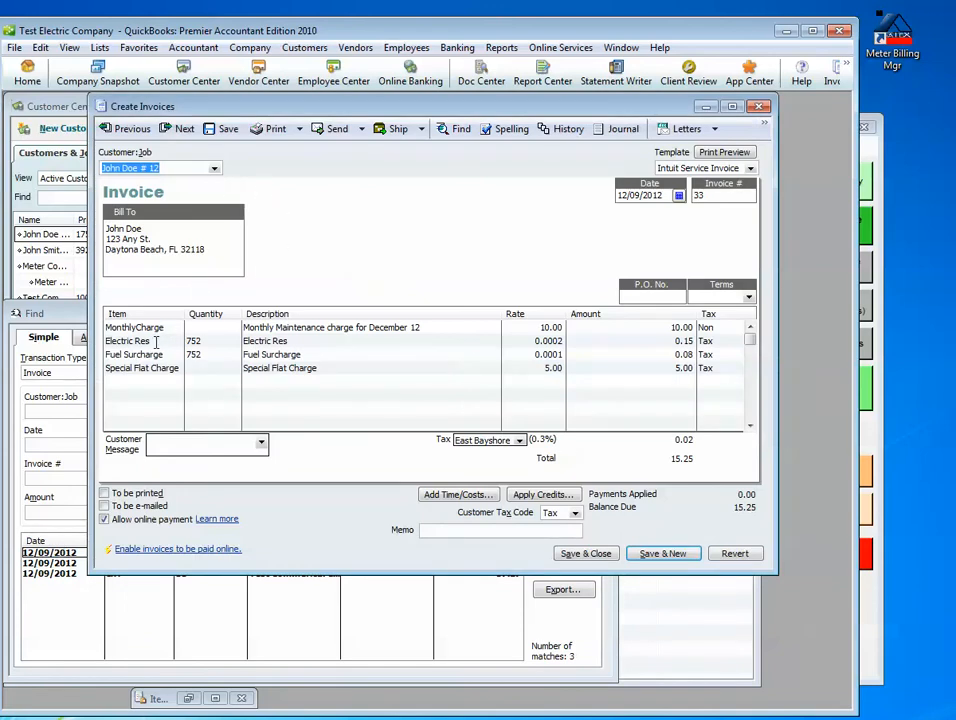
Step: Inspect the Electric Res and Special Flat Charge lines on John Doe's 15.25 invoice
left_click(128, 340)
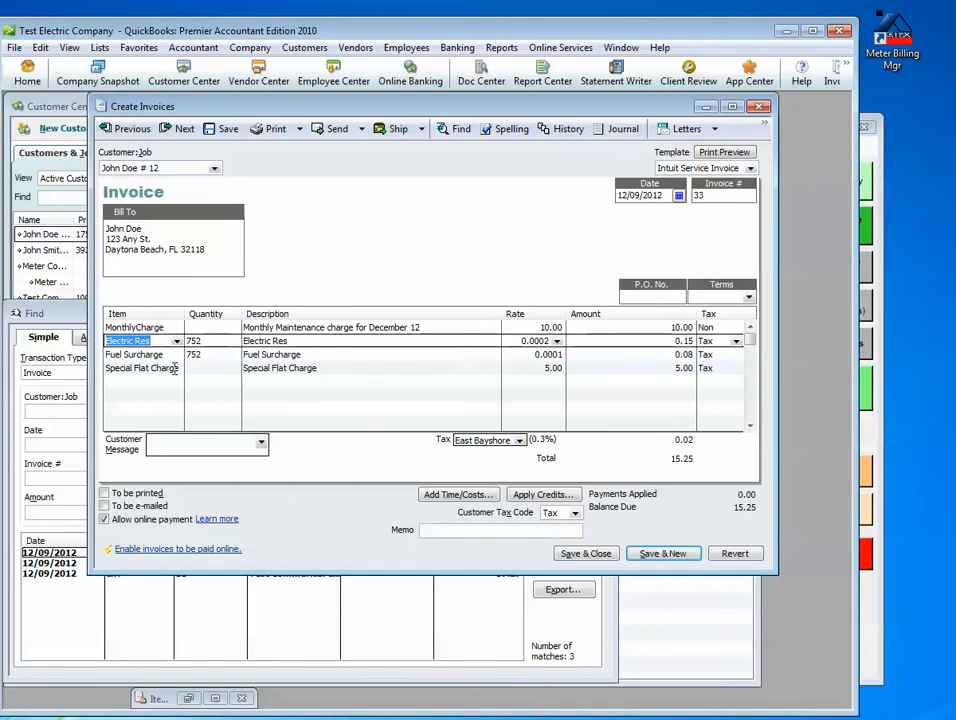
left_click(140, 368)
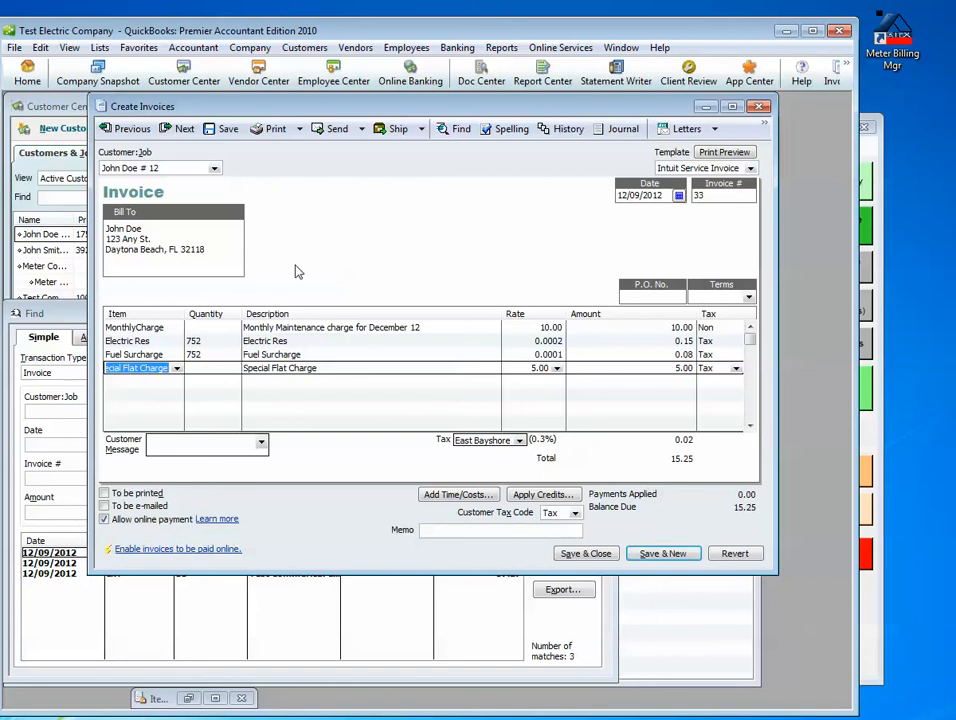
mouse_move(308, 240)
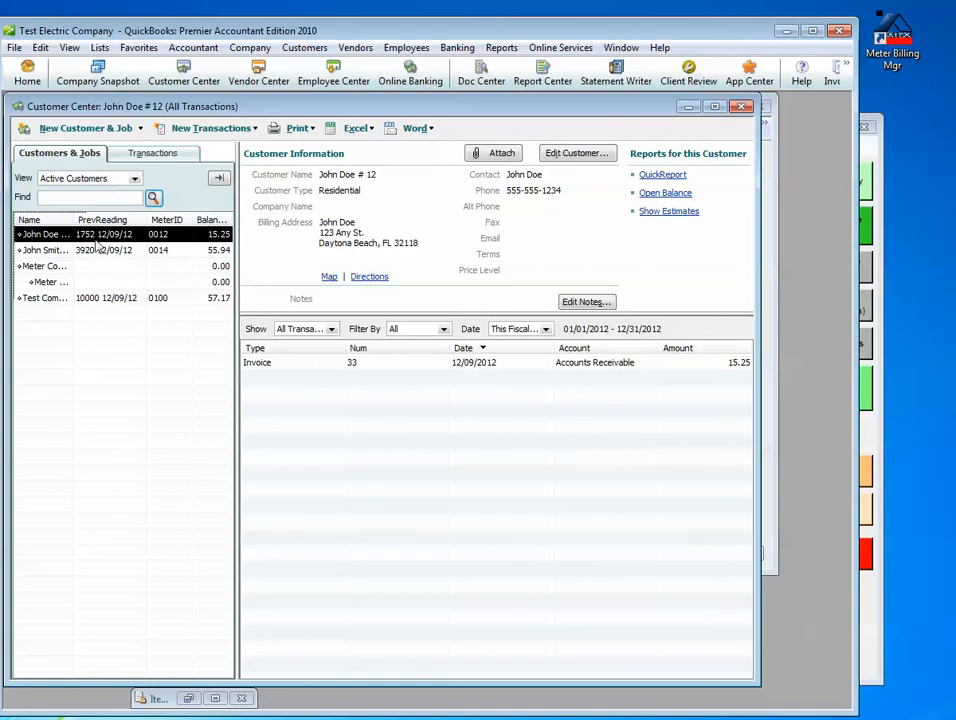
mouse_move(122, 248)
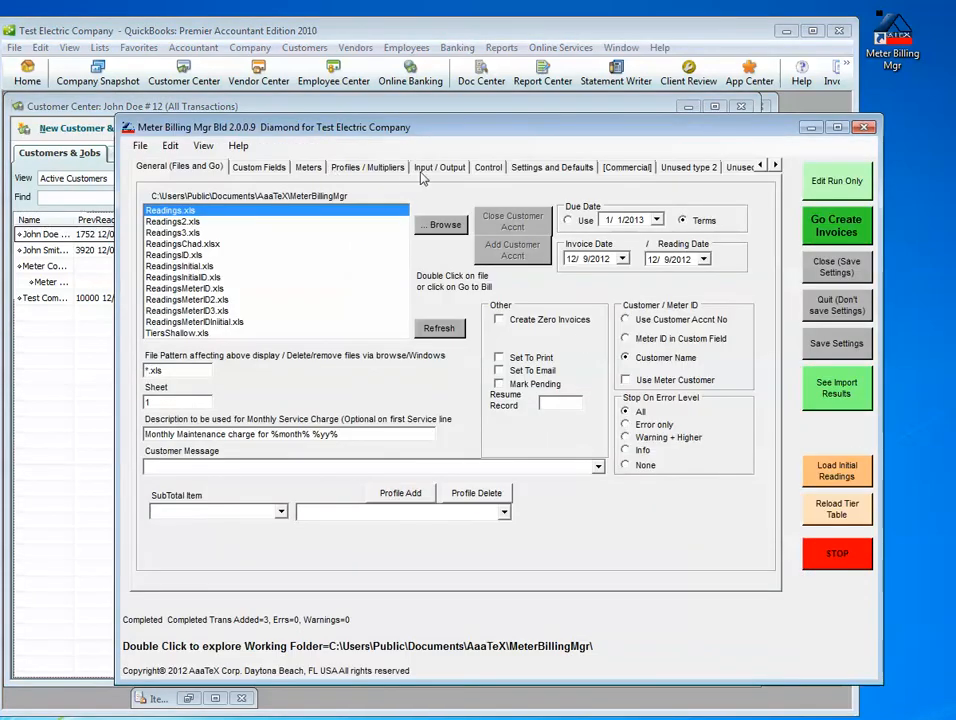
Step: On Input/Output, confirm the Customer/Meter ID column and keep column B for new readings
left_click(440, 168)
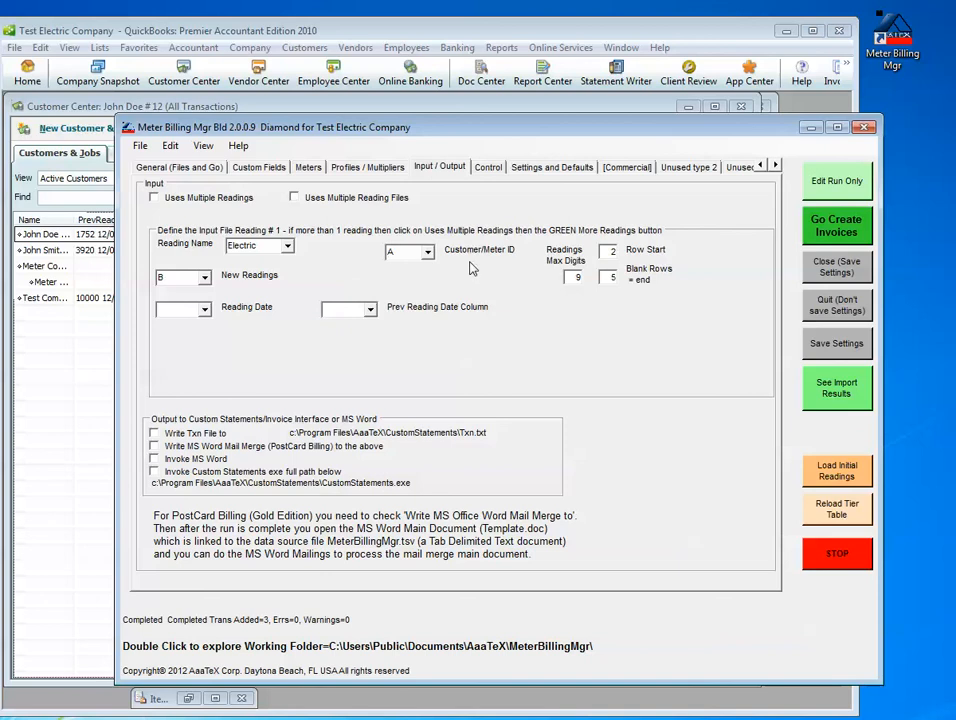
left_click(428, 252)
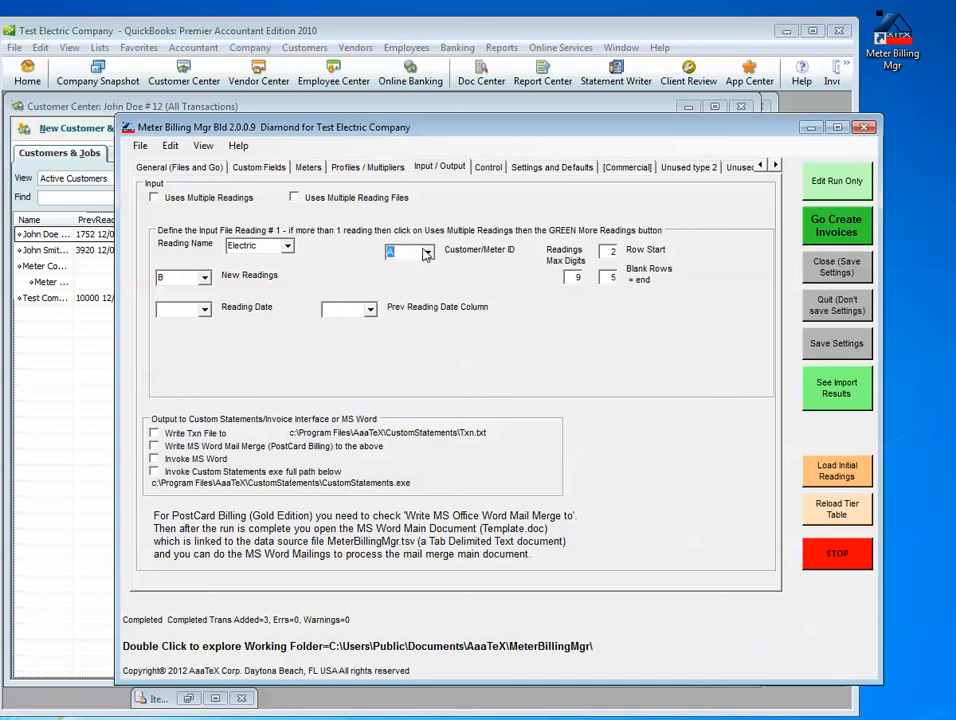
left_click(208, 276)
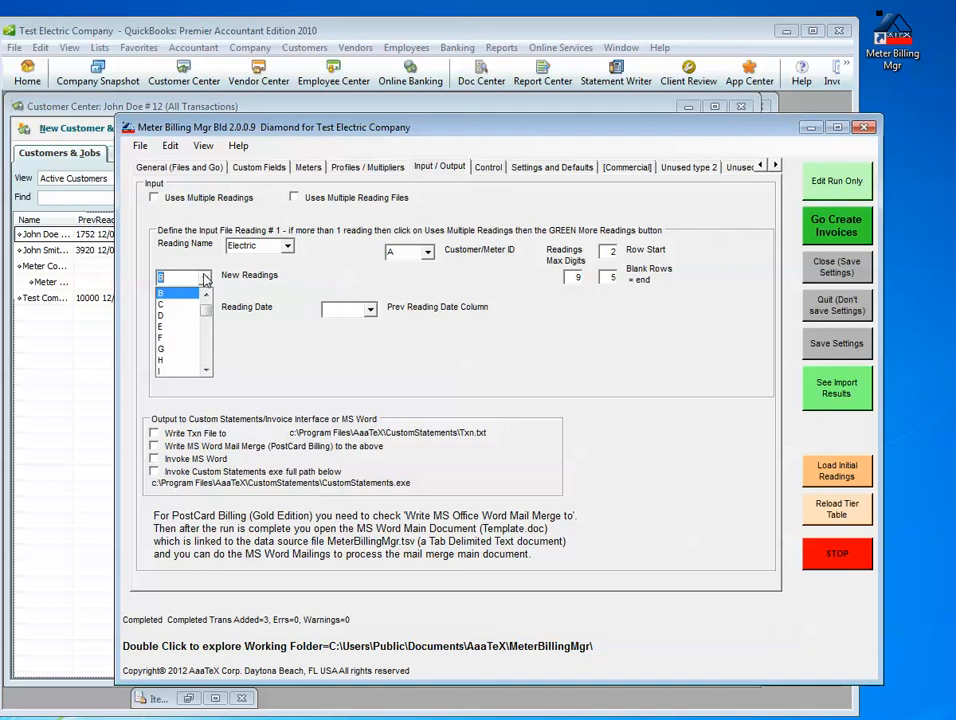
left_click(180, 290)
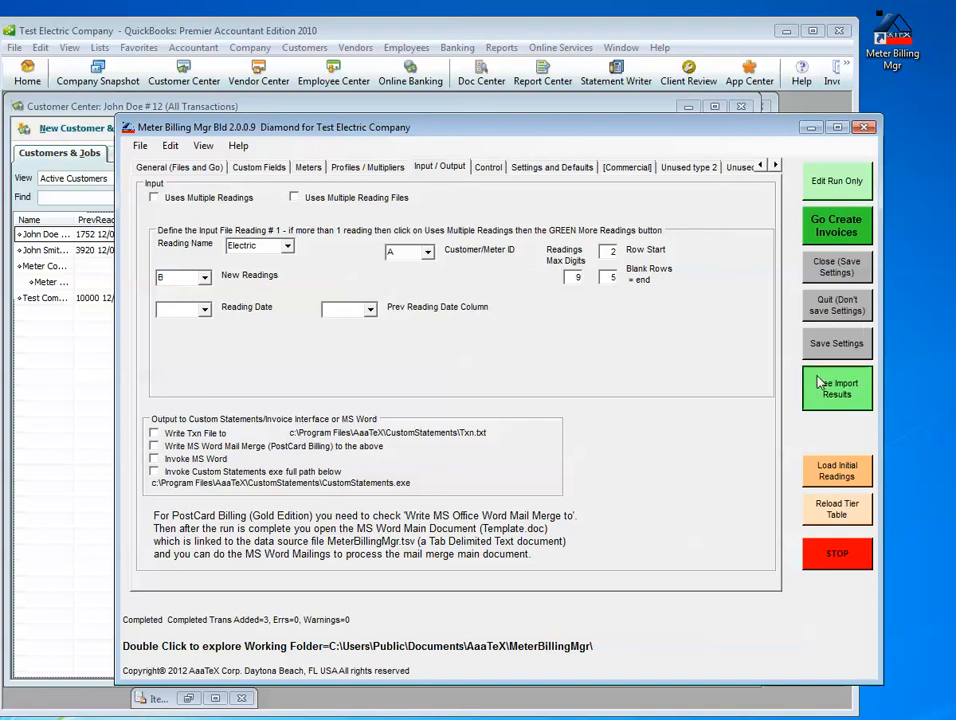
Step: View the import results, bringing up Test Commercial Co.'s 57.17 invoice
left_click(836, 388)
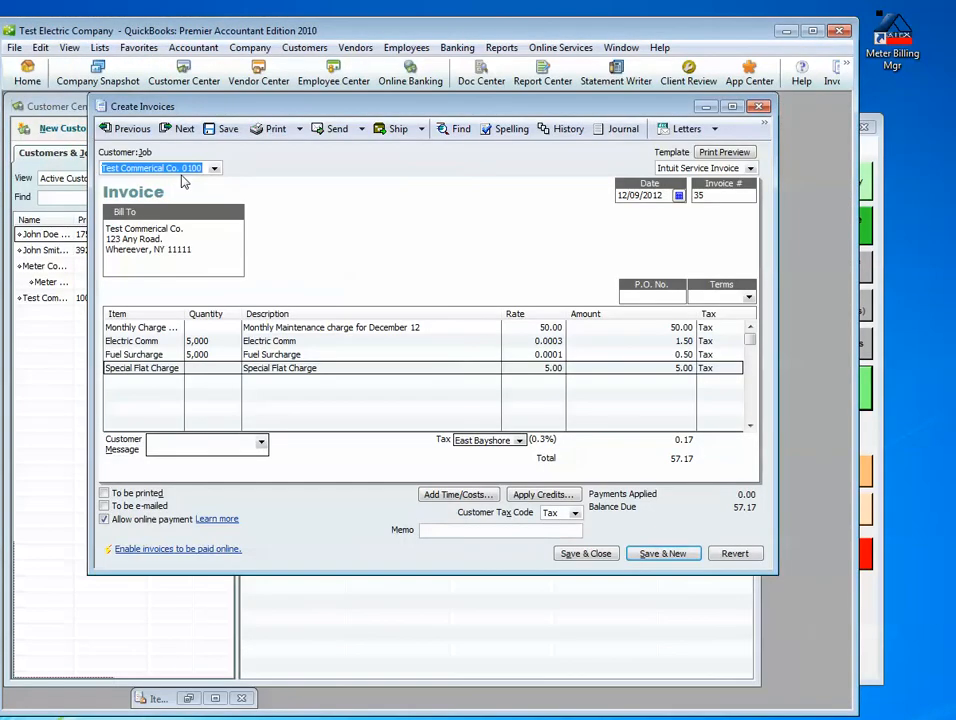
mouse_move(188, 186)
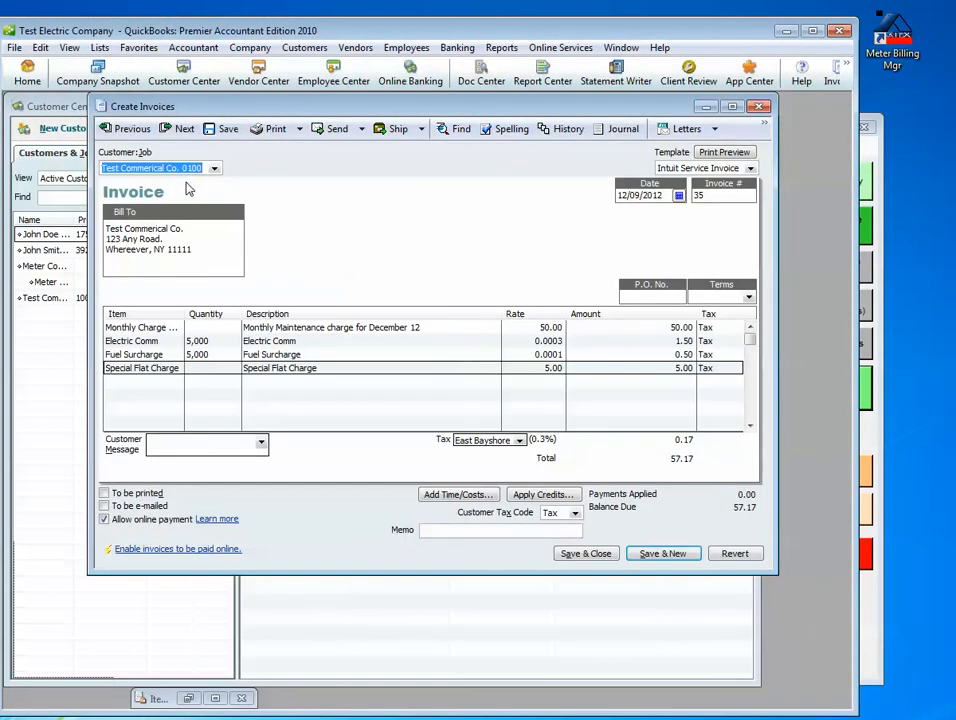